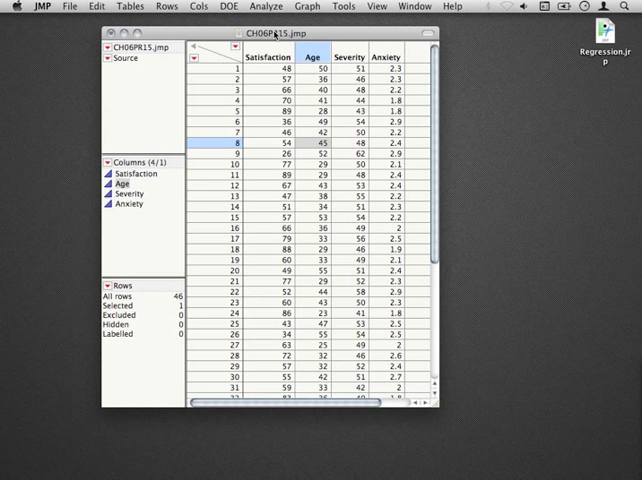
Step: Run a least squares fit of Satisfaction with Age, Severity and Anxiety as model effects
click(276, 6)
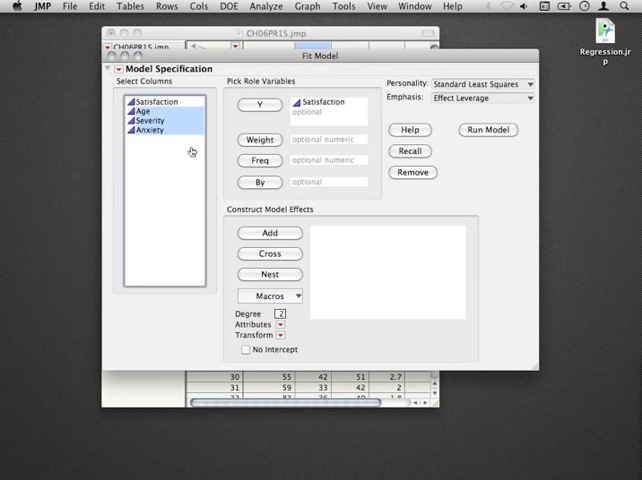
click(268, 232)
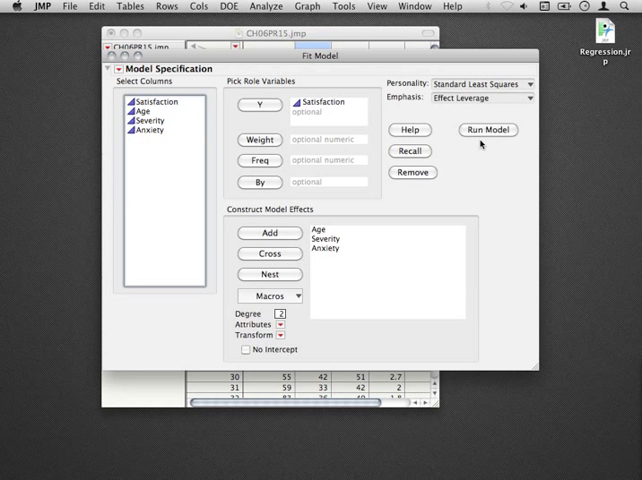
click(488, 130)
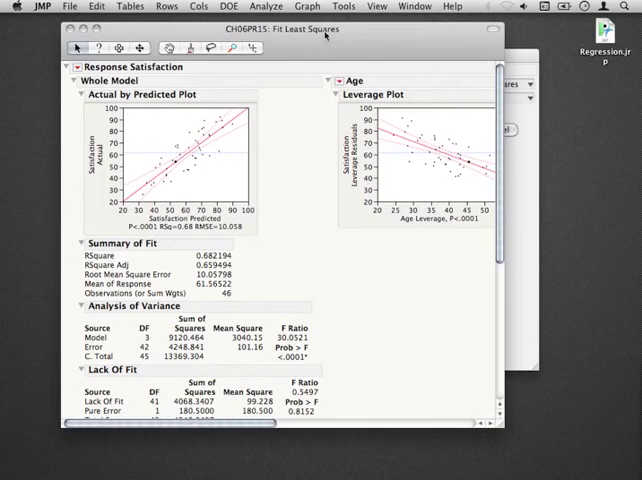
mouse_move(220, 172)
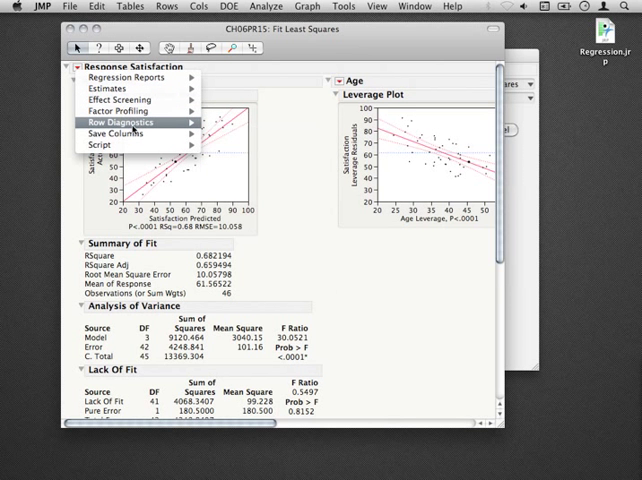
click(128, 122)
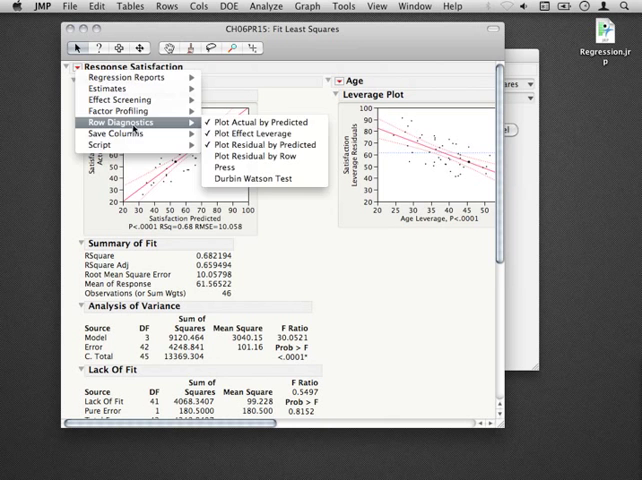
click(262, 120)
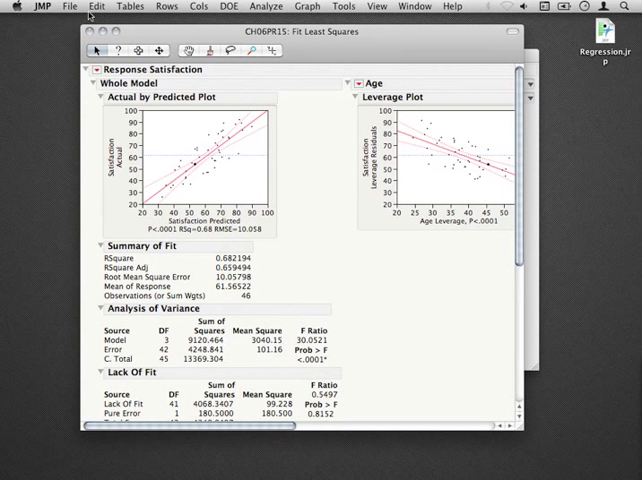
Step: Save the report to the Desktop as '2010_12_01 - Output.jrp' via Save As
click(70, 6)
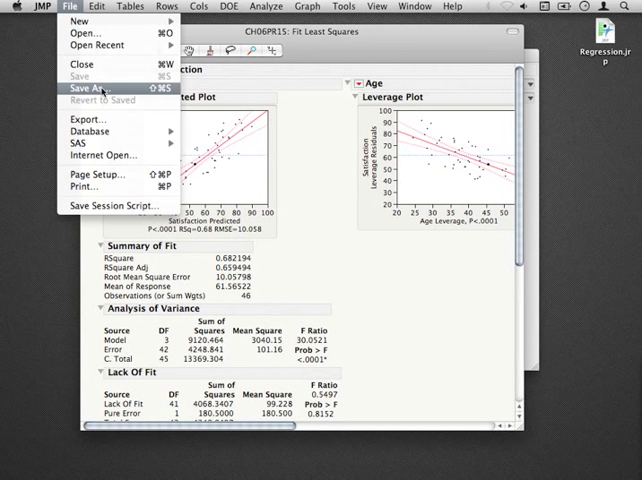
click(88, 88)
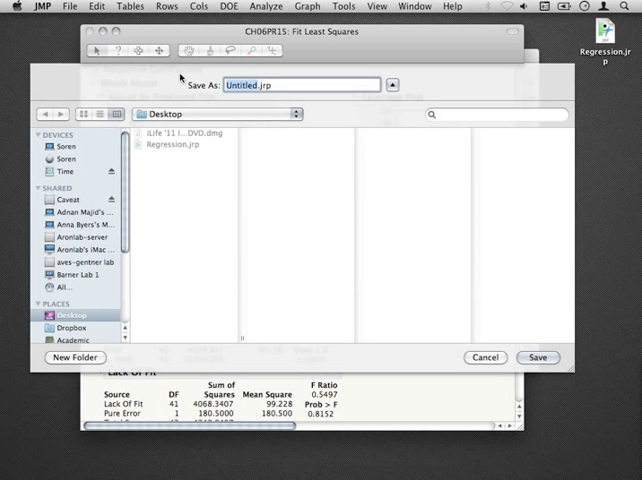
text(2010_12_01 - .jrp)
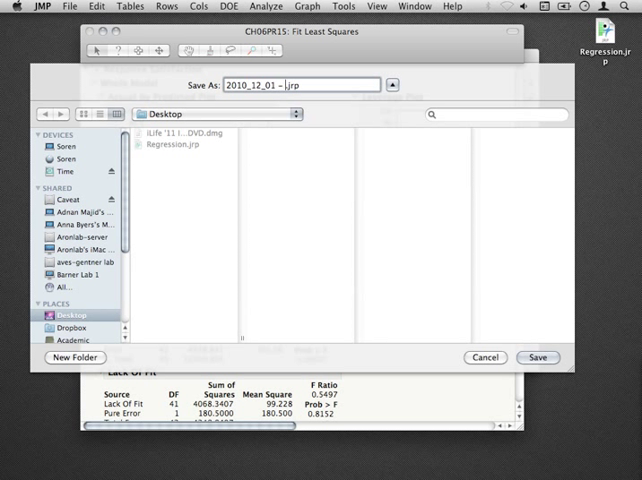
text(Output)
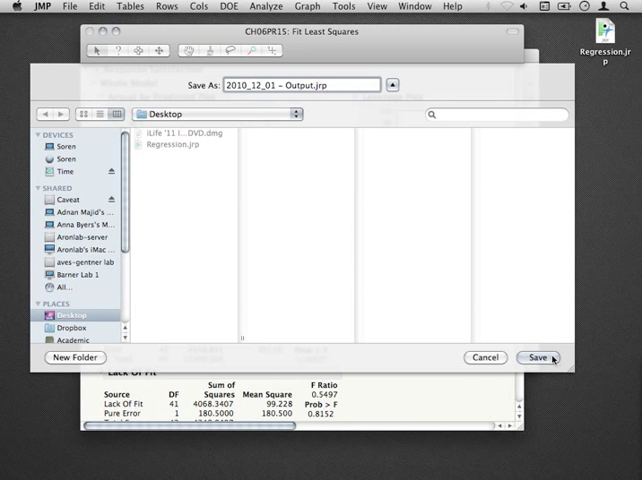
click(544, 358)
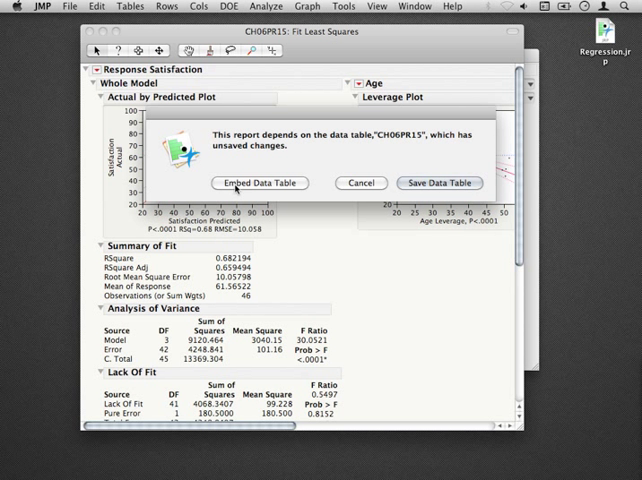
mouse_move(300, 162)
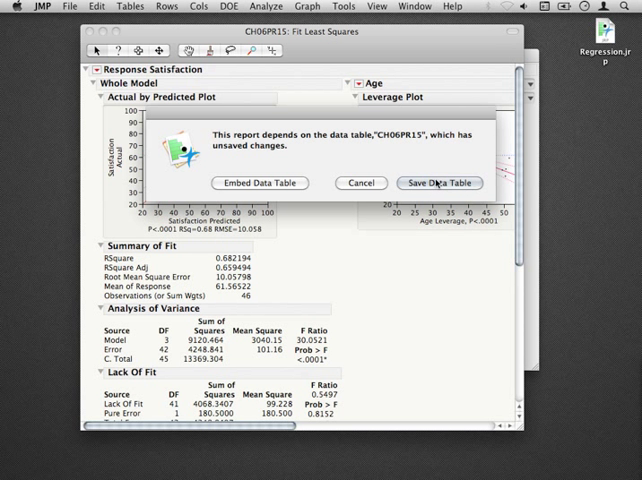
mouse_move(380, 158)
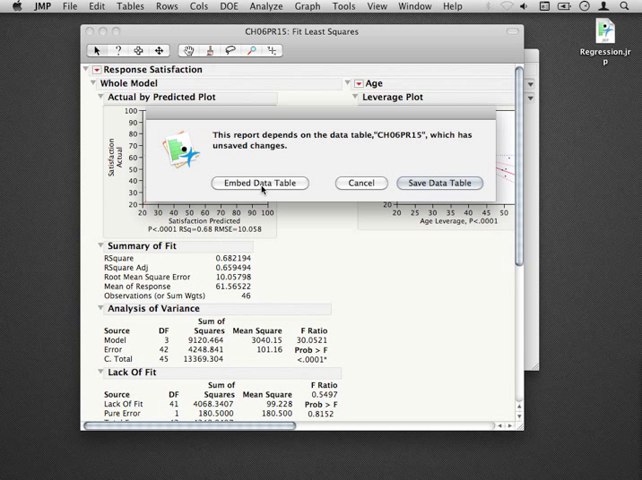
Step: Answer the unsaved-changes prompt by embedding the CH06PR15 data table in the report
click(260, 184)
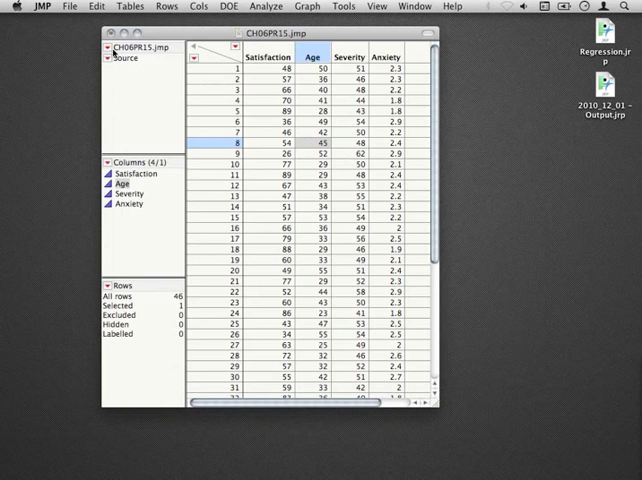
Step: Reopen '2010_12_01 - Output.jrp' and bring up its embedded CH06PR15 data table
click(106, 32)
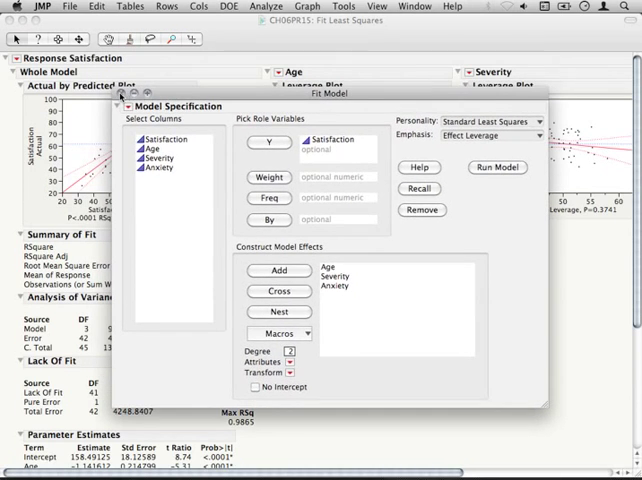
click(496, 168)
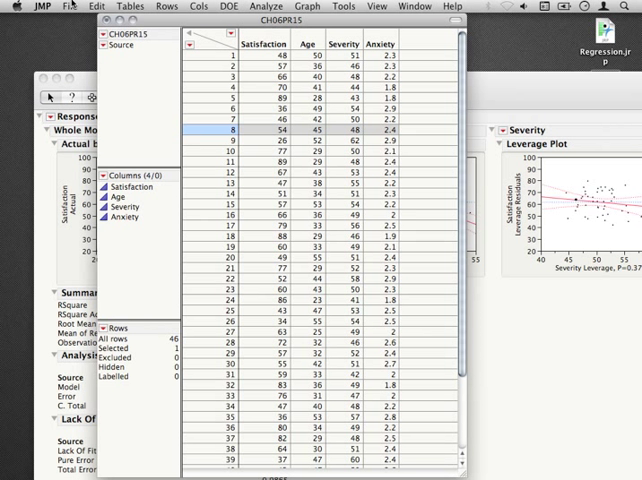
click(68, 8)
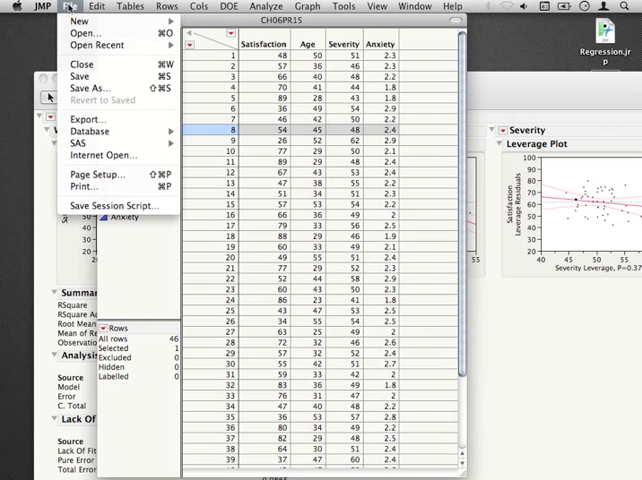